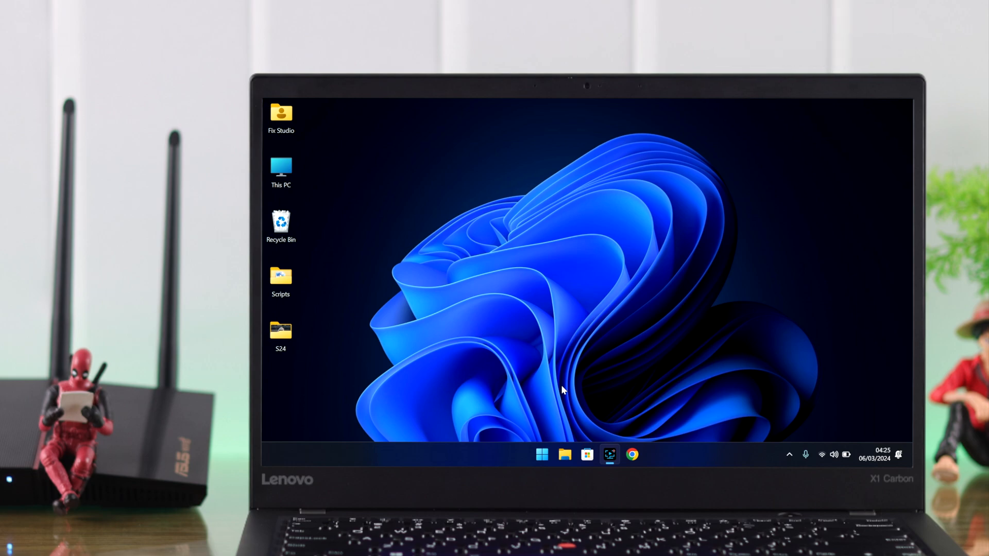
# Step: Check the available Wi-Fi networks, then open the browser to reach the router
pyautogui.click(821, 454)
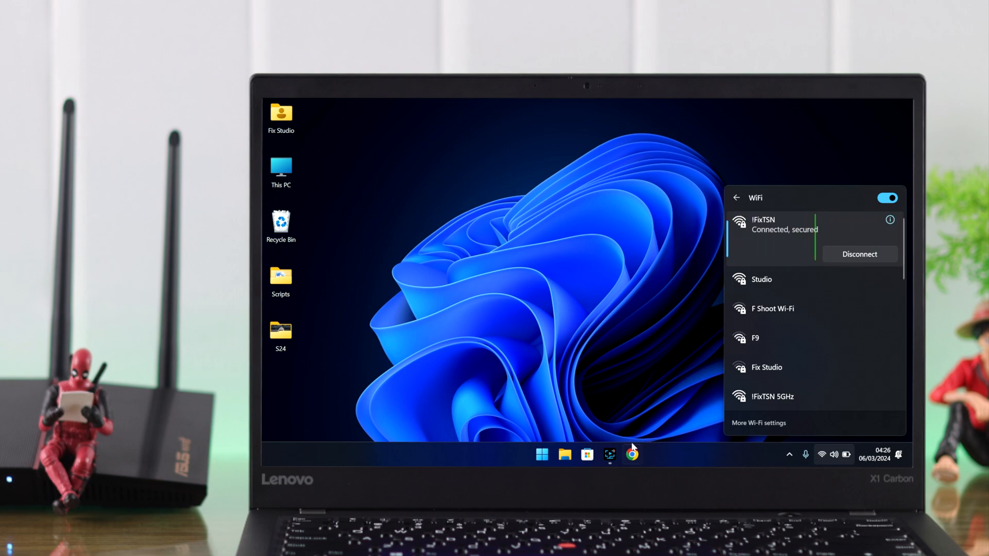
pyautogui.click(631, 454)
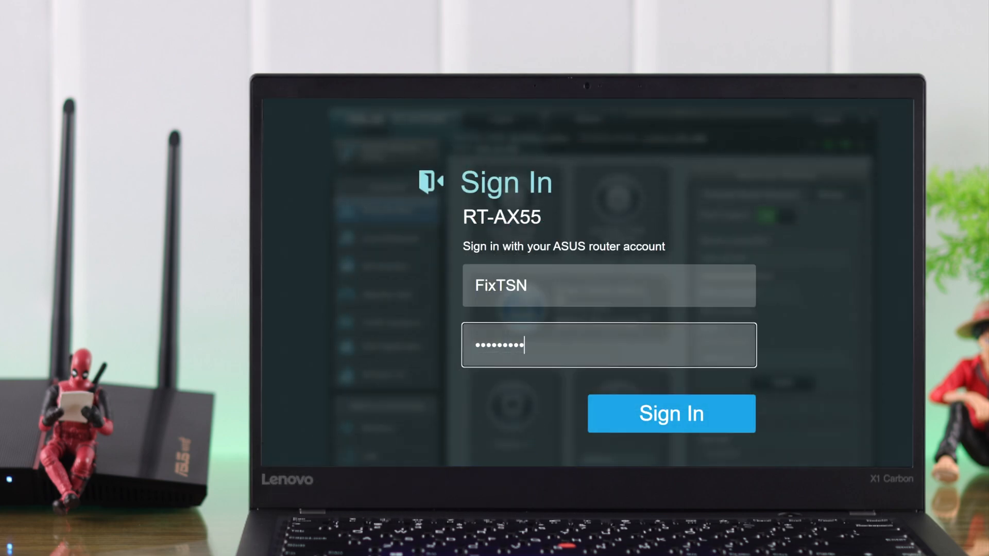
# Step: Sign in to the RT-AX55 and go to General > Guest Network
pyautogui.click(671, 414)
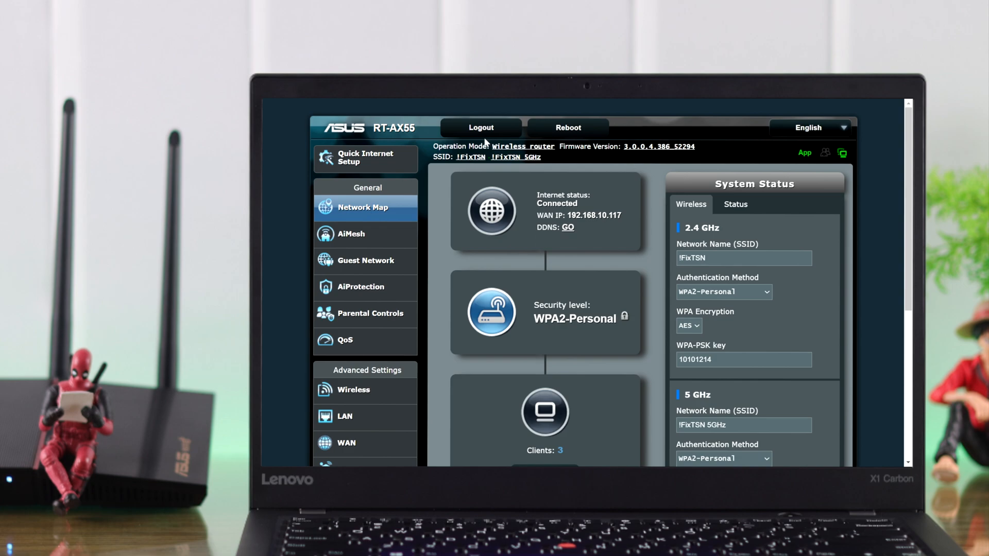
pyautogui.click(364, 260)
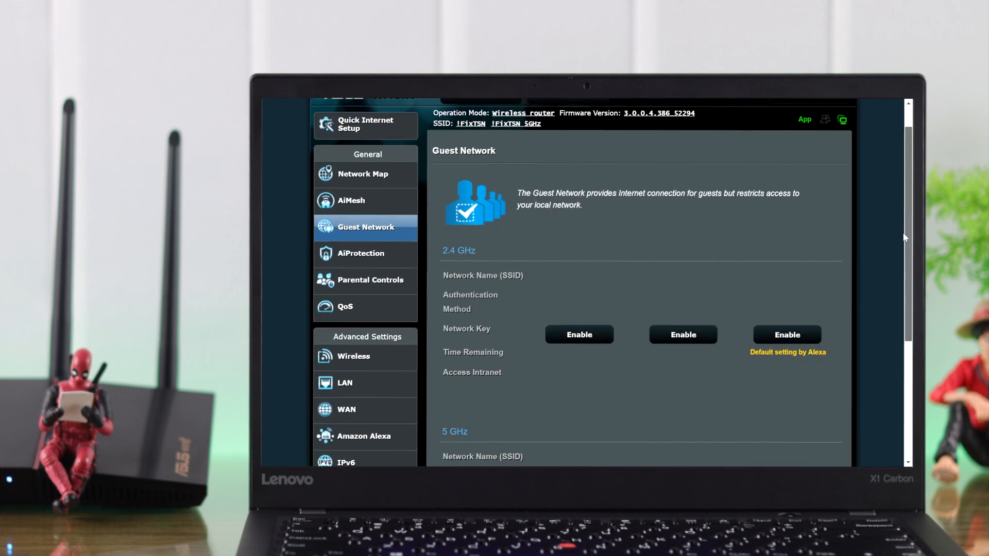
pyautogui.scroll(-3)
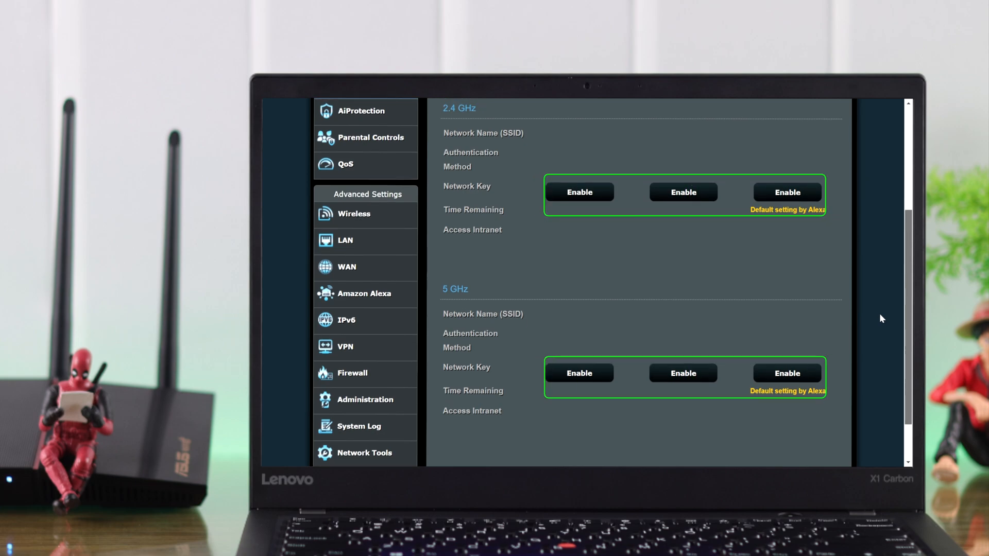
pyautogui.click(579, 192)
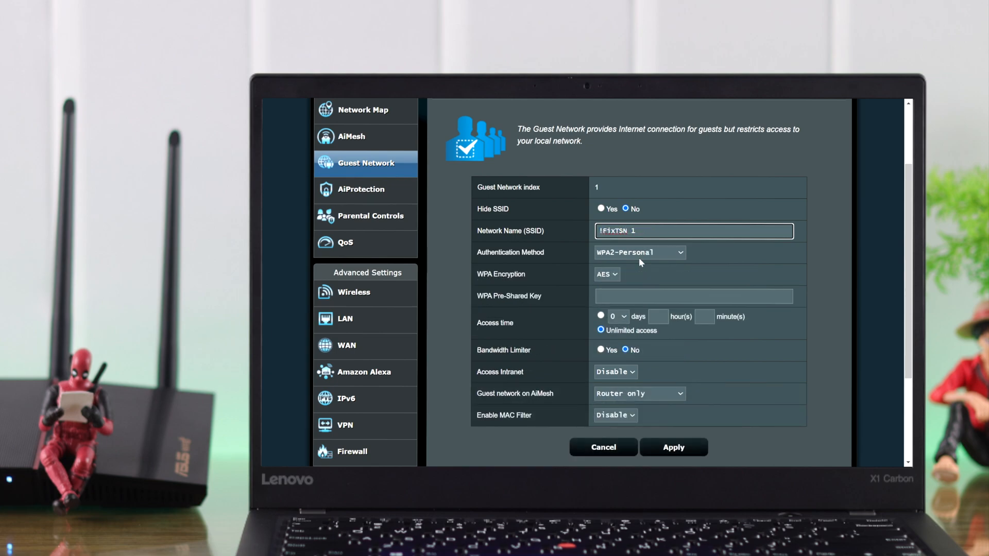
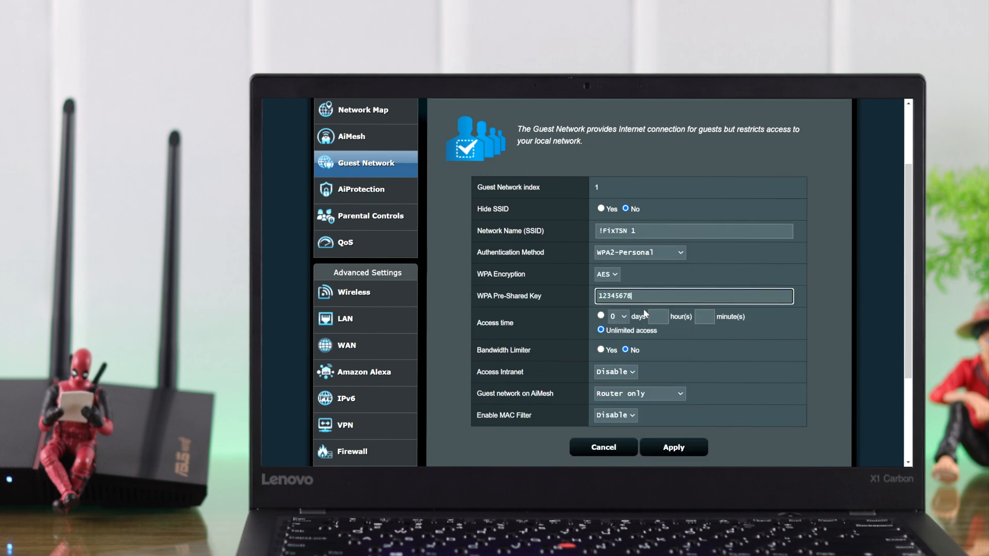
pyautogui.click(601, 331)
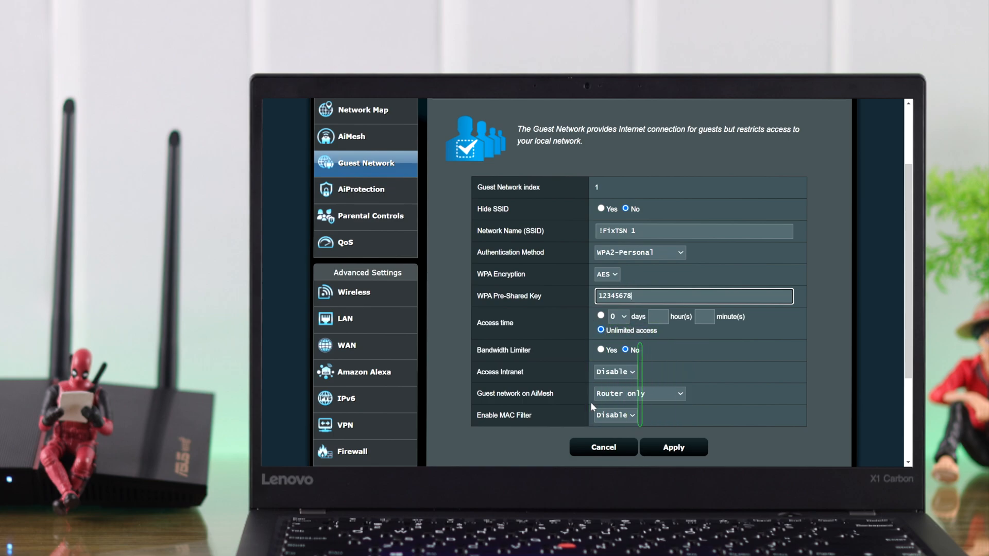
pyautogui.click(673, 447)
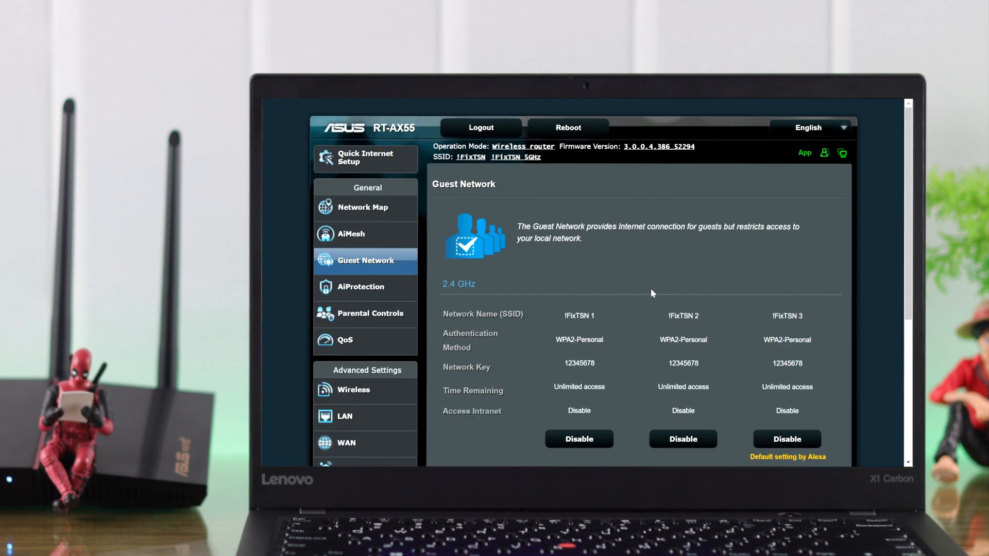
# Step: Scroll the Windows Wi-Fi list to find the !FixTSN 1–4 networks
pyautogui.click(820, 455)
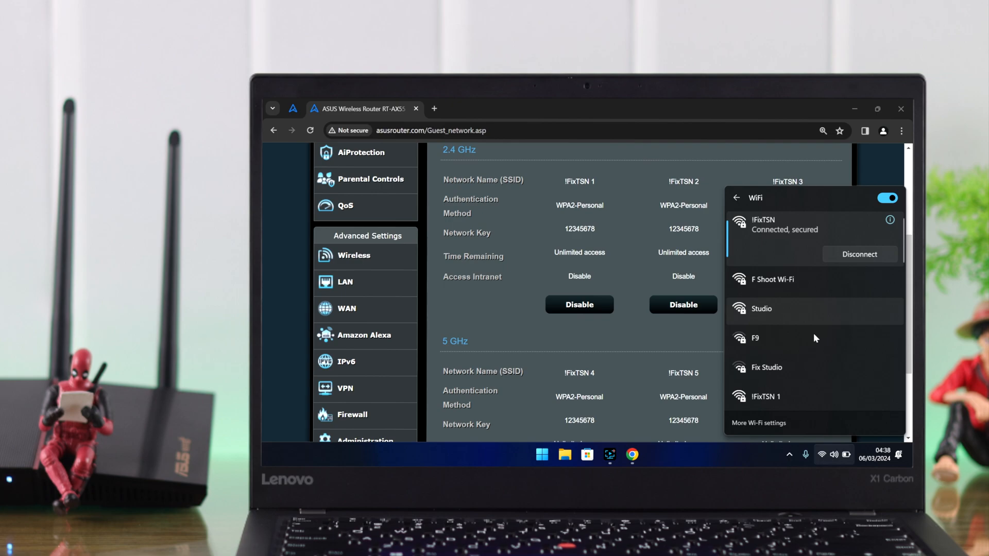
pyautogui.scroll(-3)
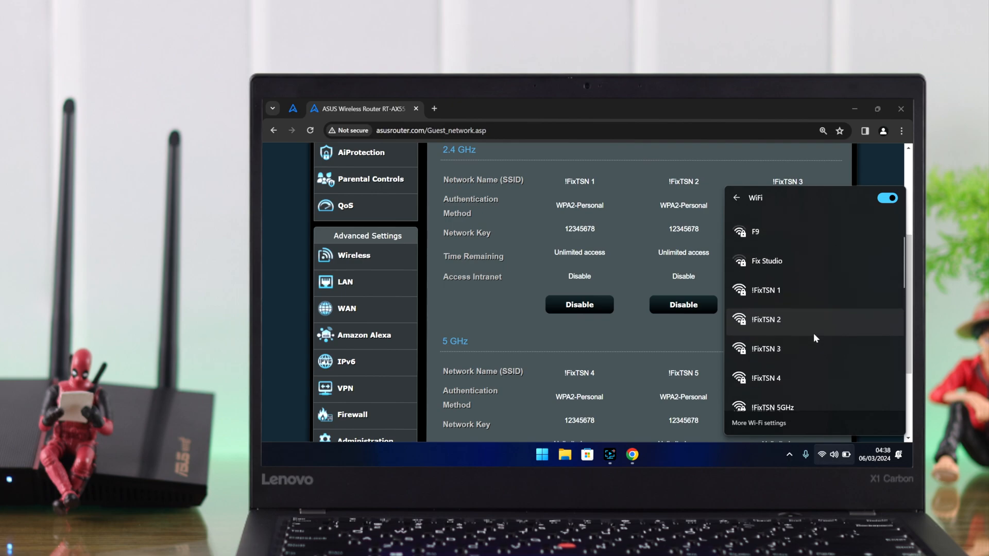